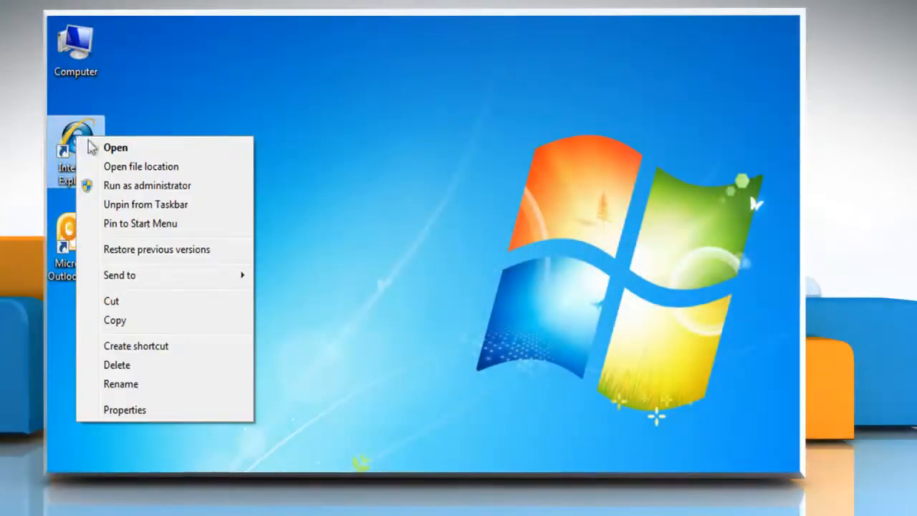
Launch Internet Explorer and go to gmail.com
click(115, 146)
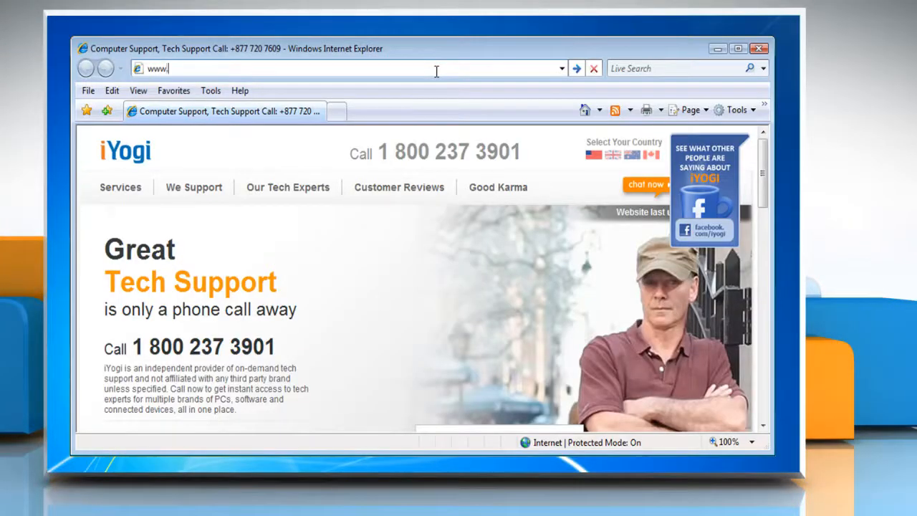
text(gmail.co)
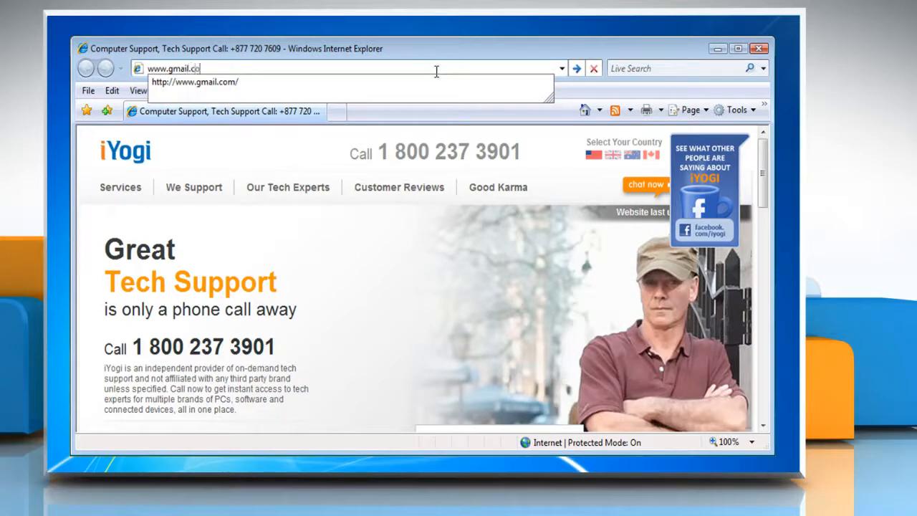
key(Enter)
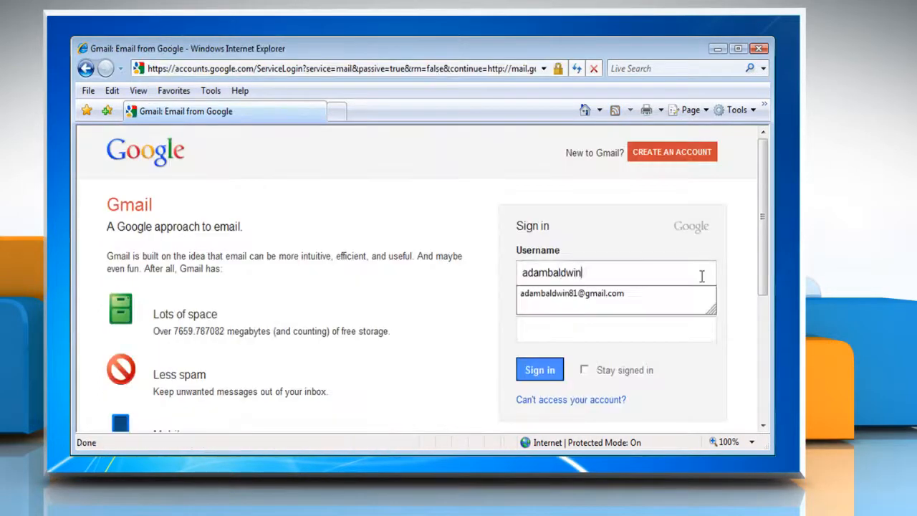
Sign in to Gmail and reach Mail settings from the gear menu
click(539, 369)
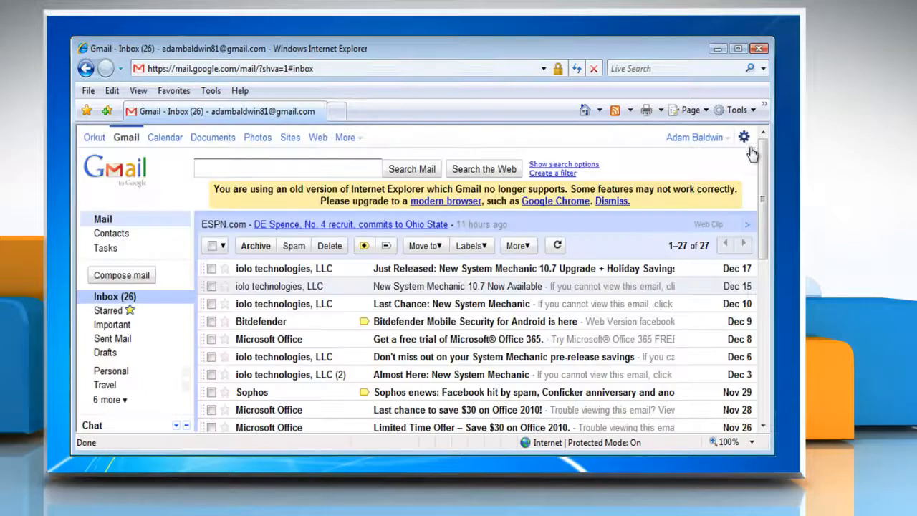
click(743, 138)
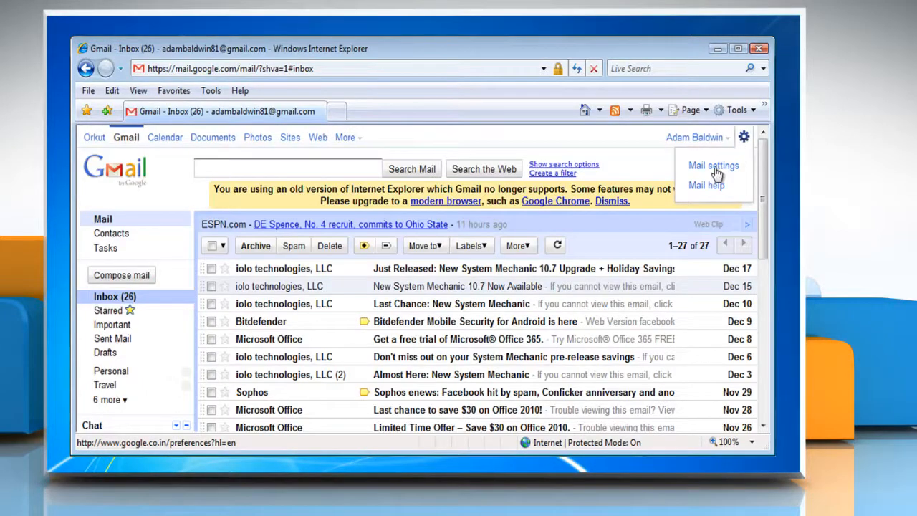
click(713, 166)
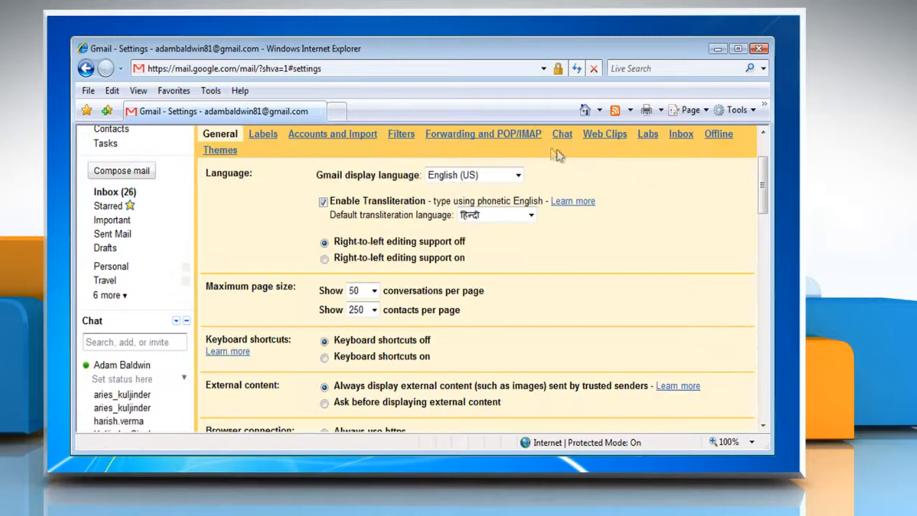
On Forwarding and POP/IMAP, enable POP for all mail and save the changes
click(481, 134)
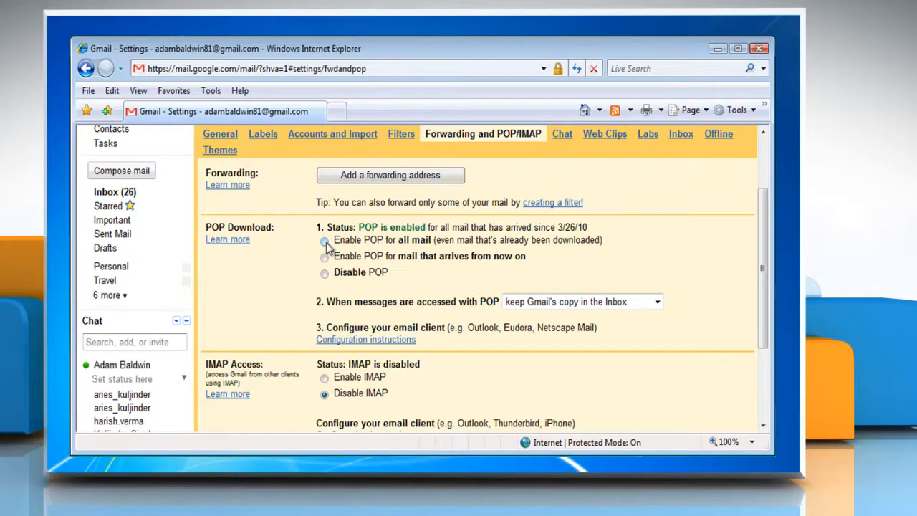
click(323, 240)
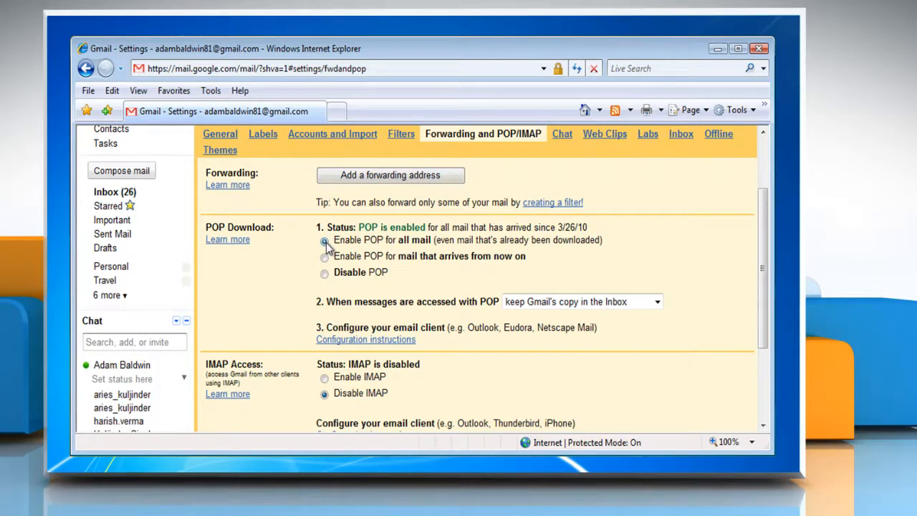
scroll(down, 3)
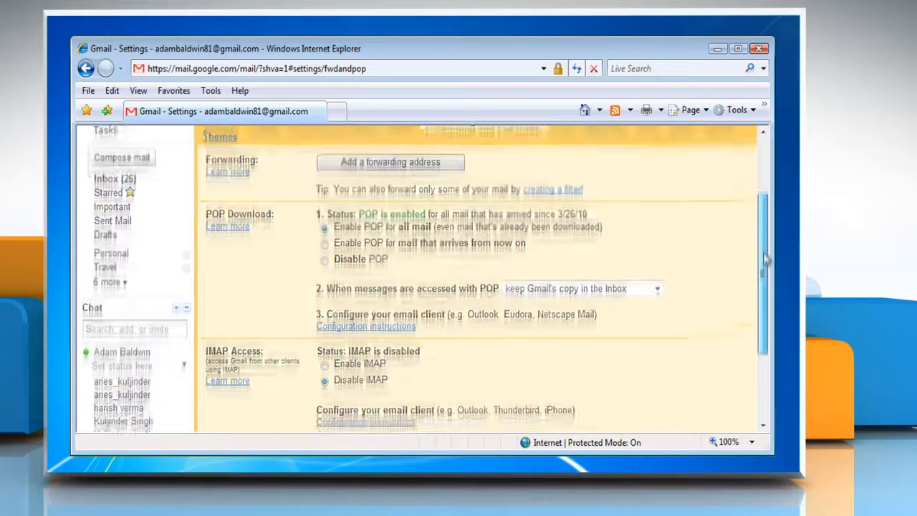
scroll(down, 3)
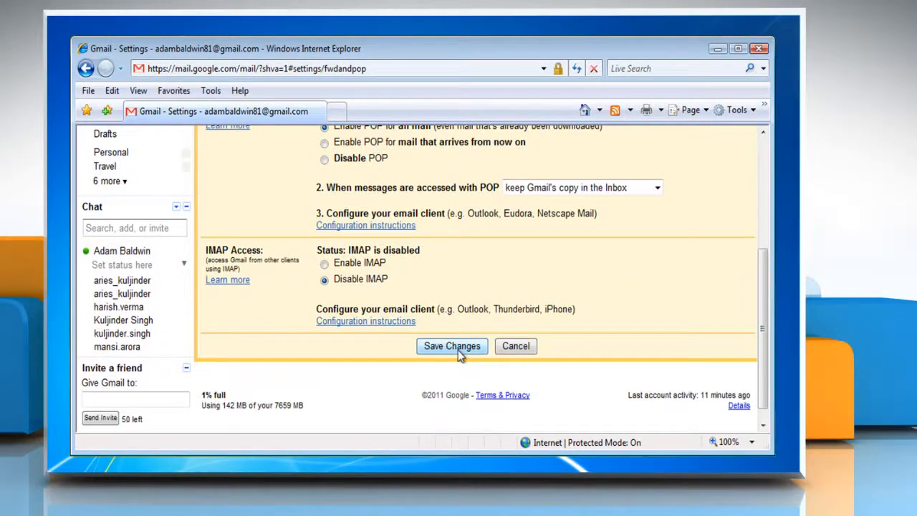
click(452, 345)
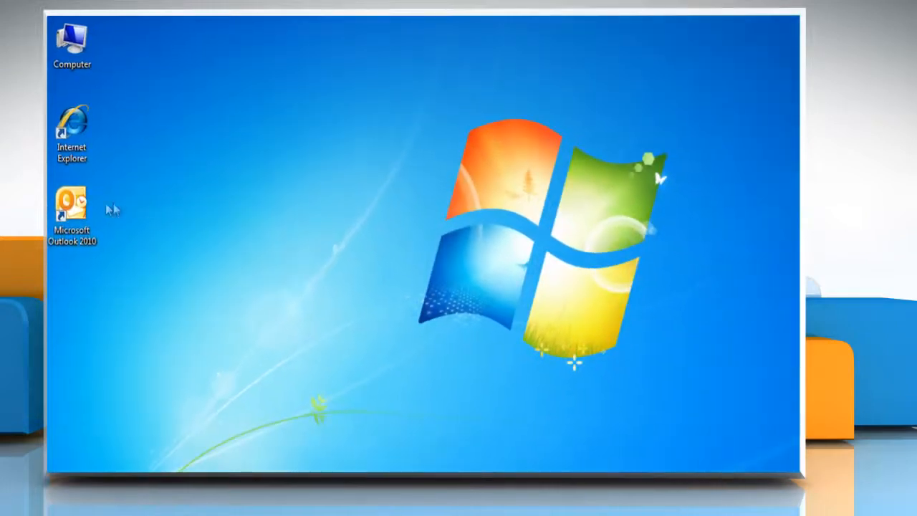
Launch Outlook 2010, accept the startup wizard and choose Yes to configure an e-mail account
right_click(71, 204)
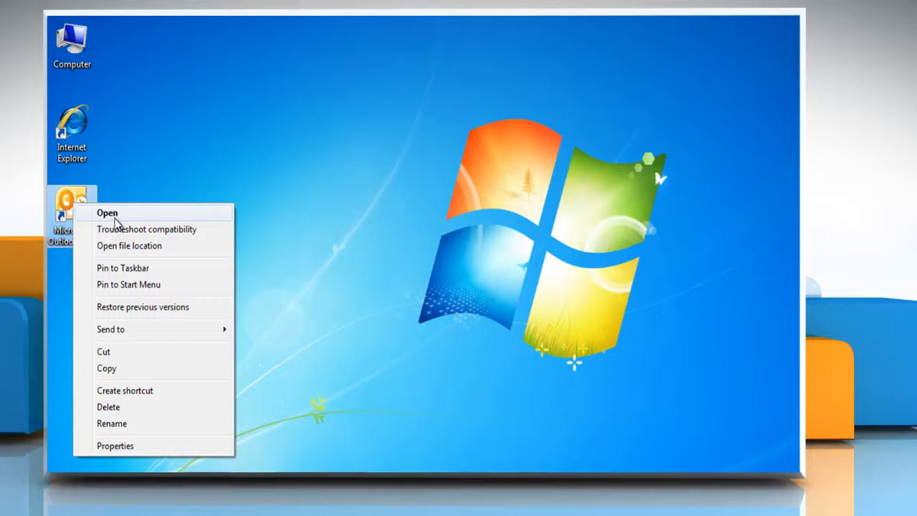
click(106, 212)
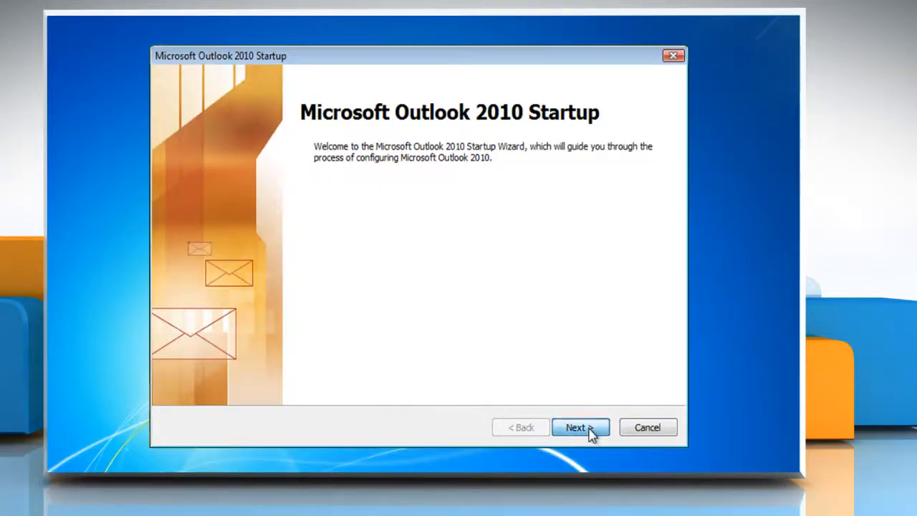
click(580, 427)
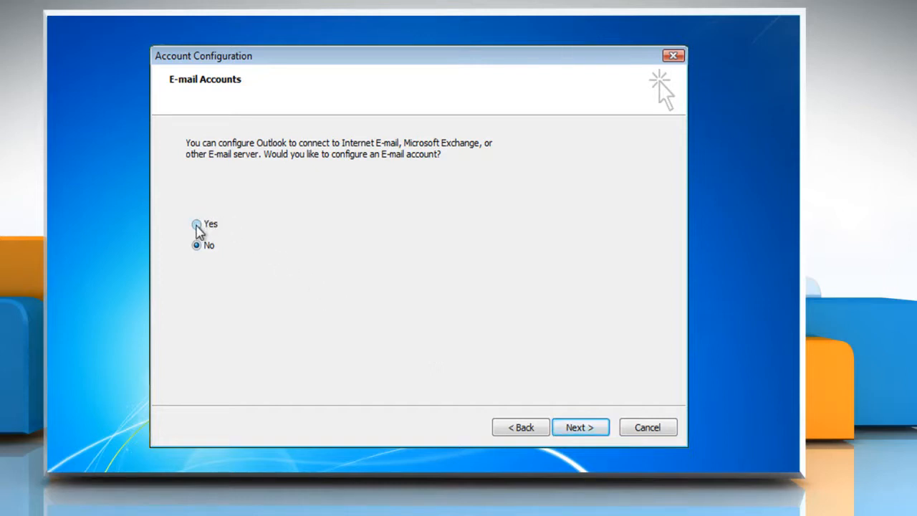
click(196, 223)
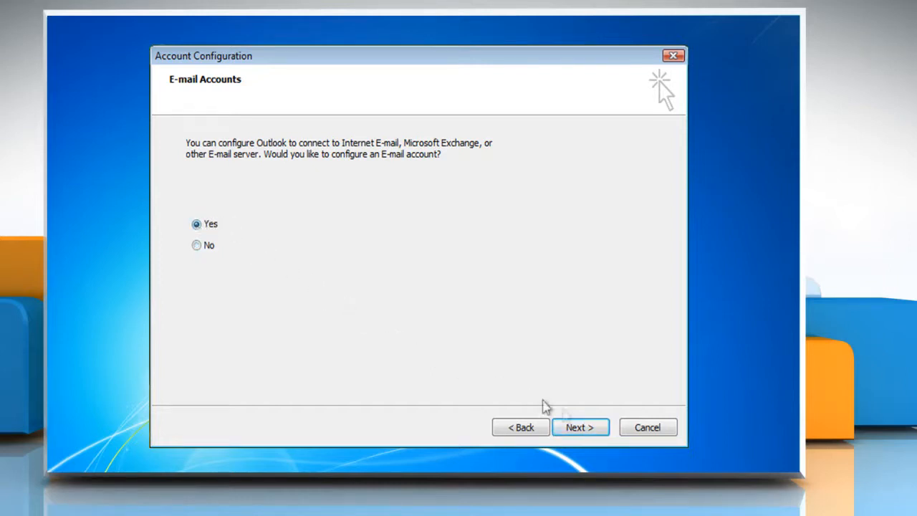
click(578, 426)
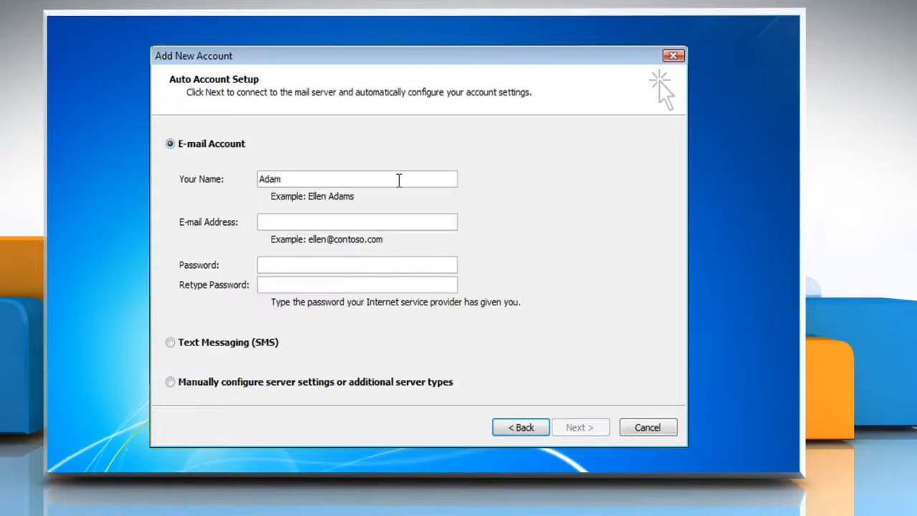
Fill in the user details, choose manual server configuration and select Internet E-mail as the service
text(****)
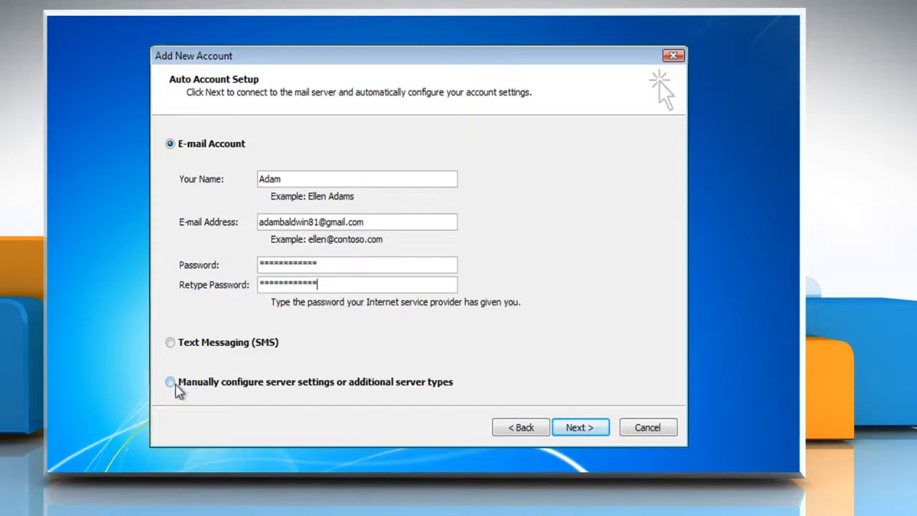
click(171, 381)
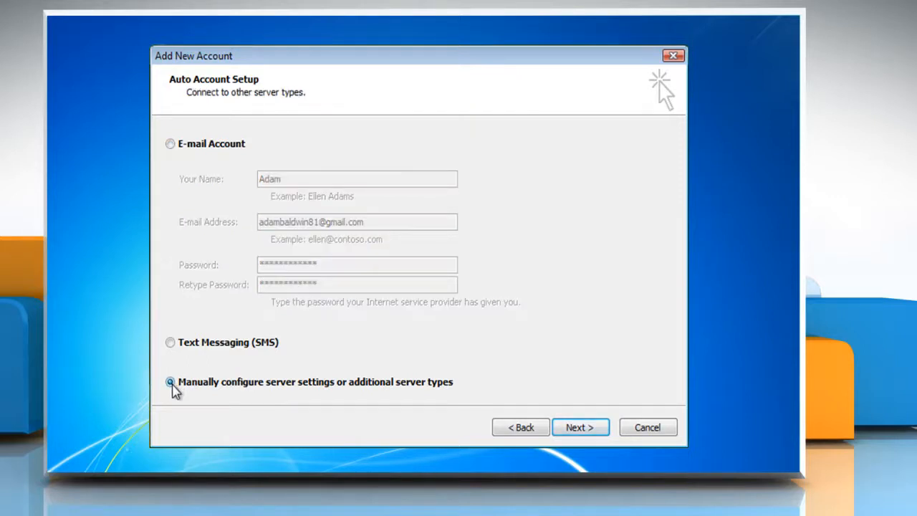
click(579, 427)
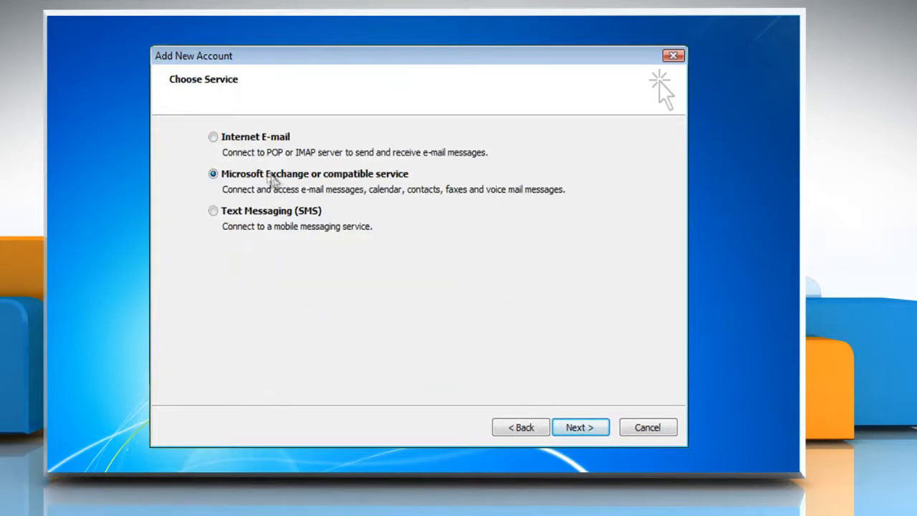
click(213, 137)
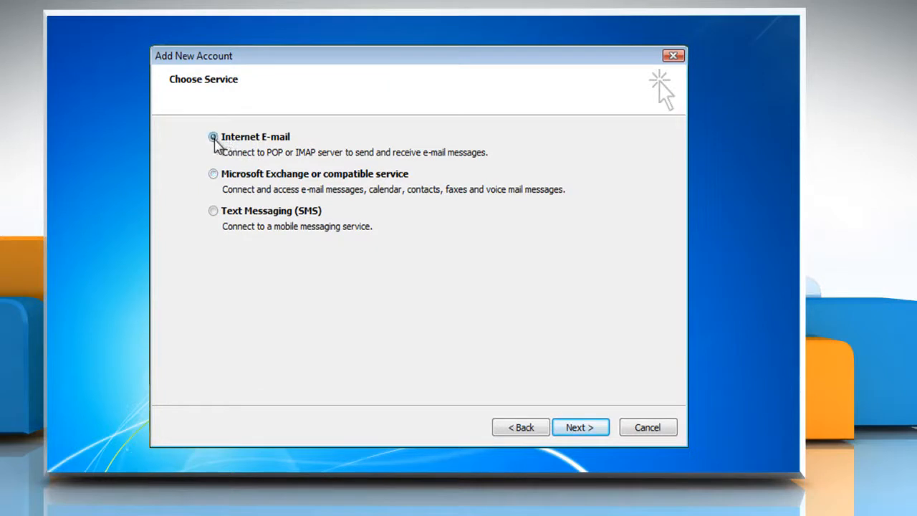
Enter the name and address, set account type POP3 with pop.gmail.com, smtp server and login details
click(578, 427)
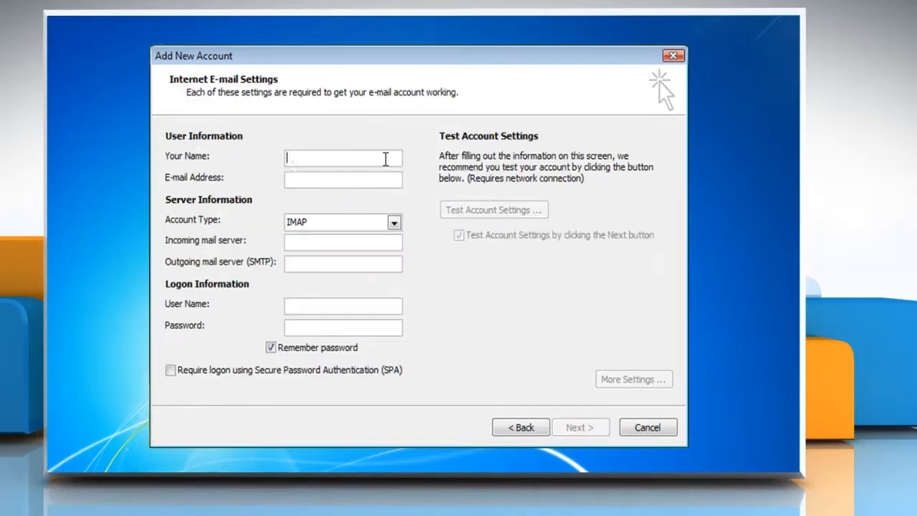
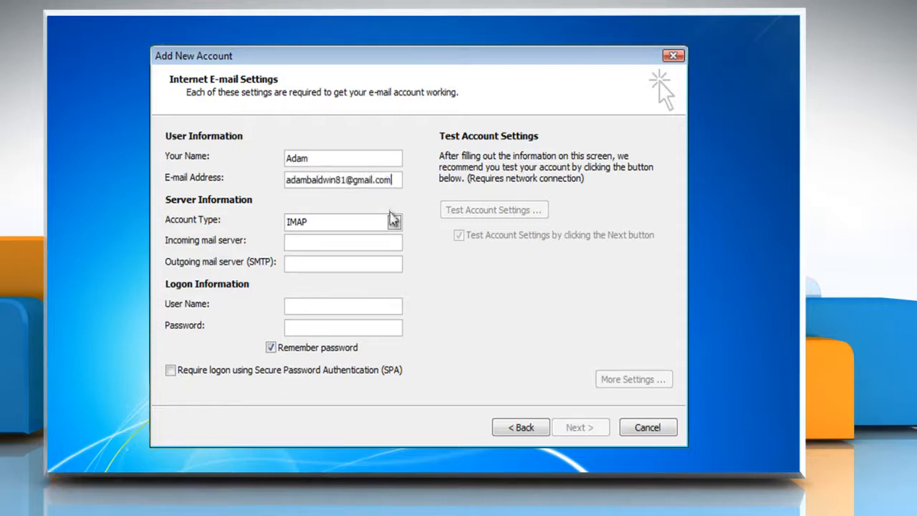
click(393, 220)
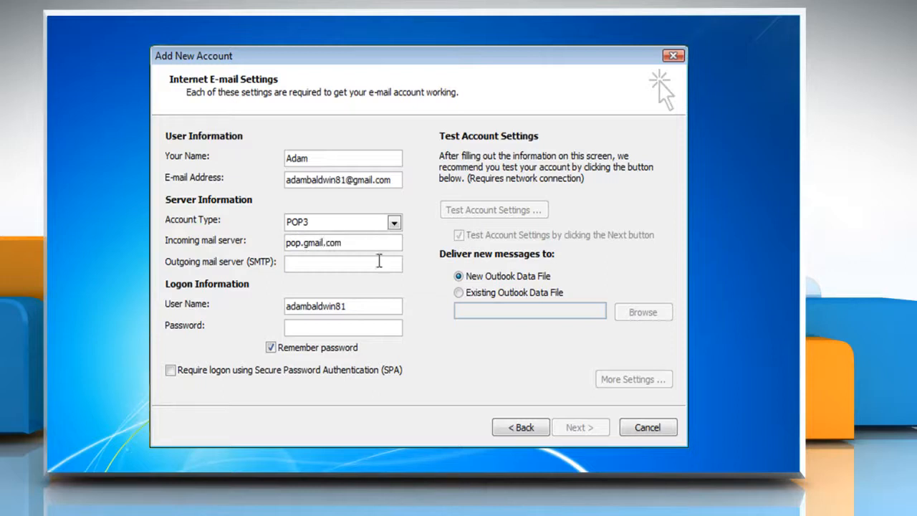
text(smtp)
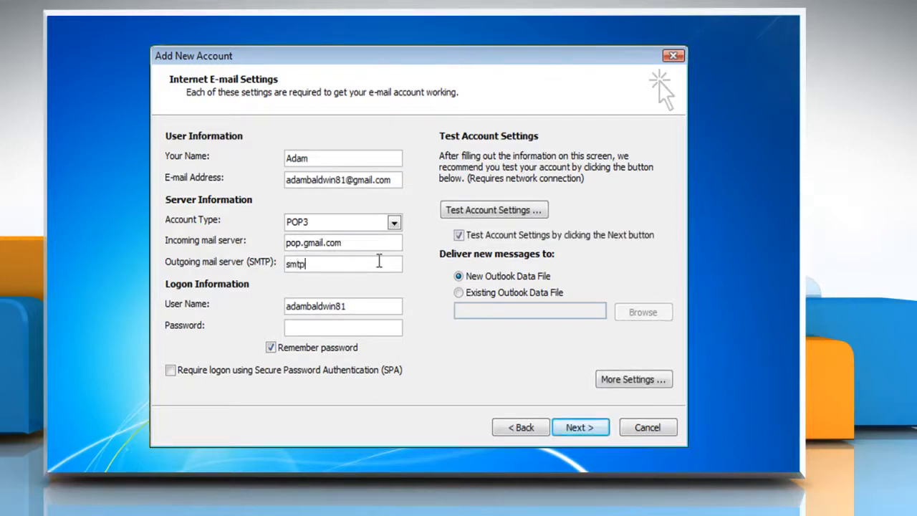
text(***)
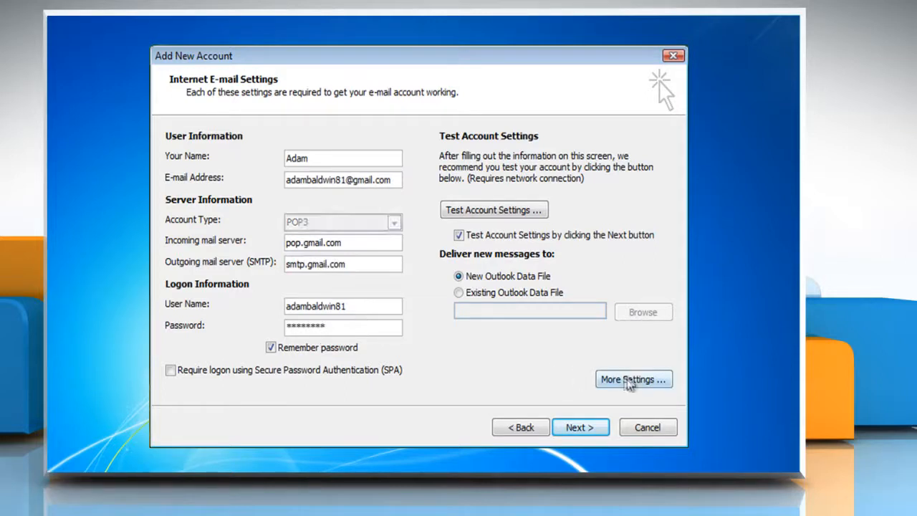
In More Settings > Outgoing Server, require SMTP authentication using the incoming server's login
click(633, 378)
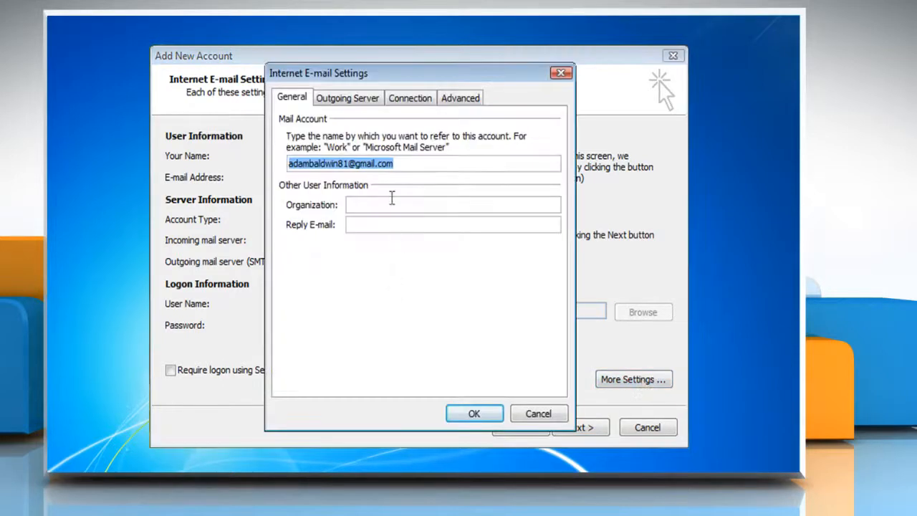
click(347, 97)
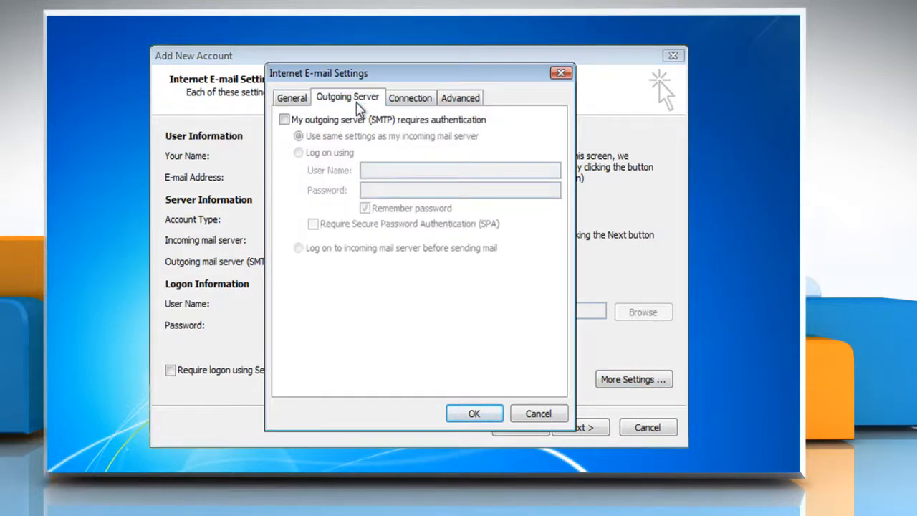
click(283, 120)
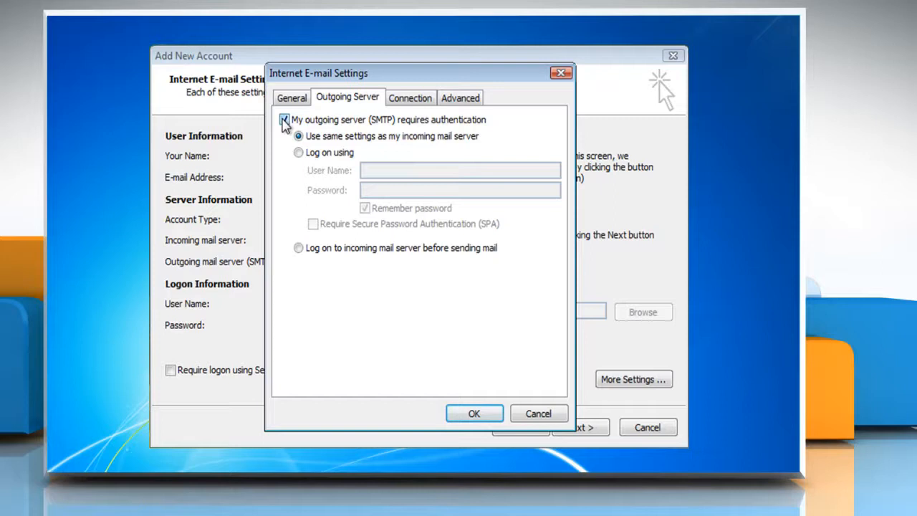
click(283, 121)
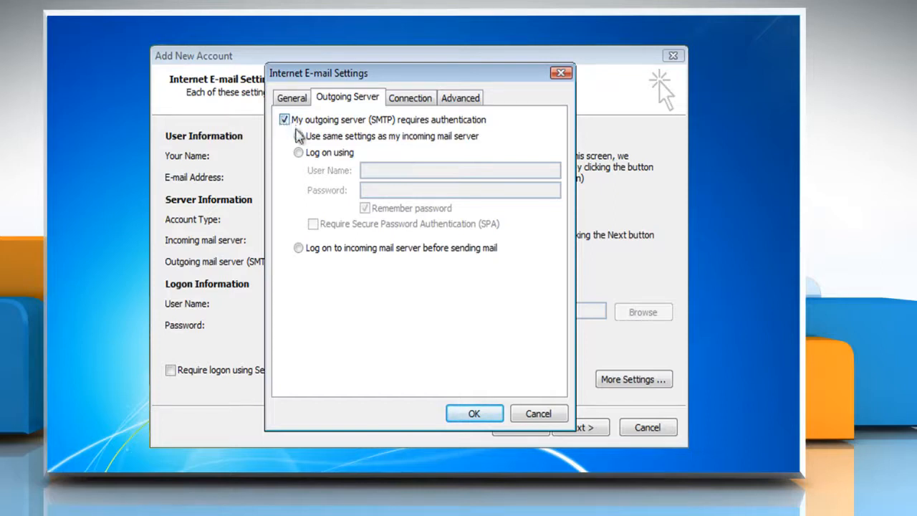
click(298, 136)
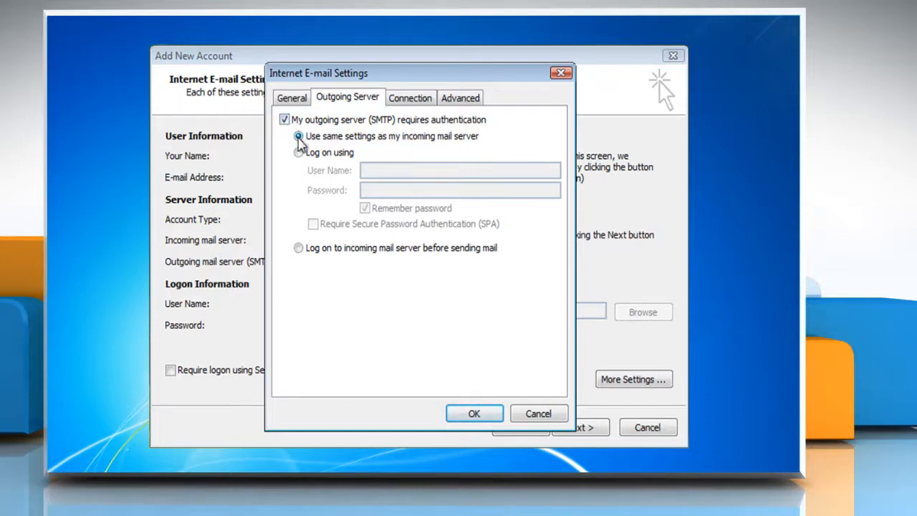
click(298, 137)
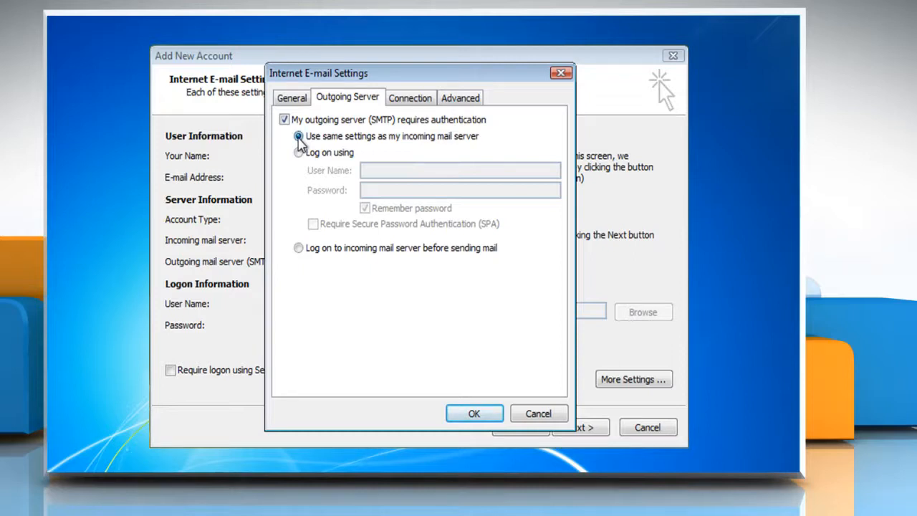
click(298, 137)
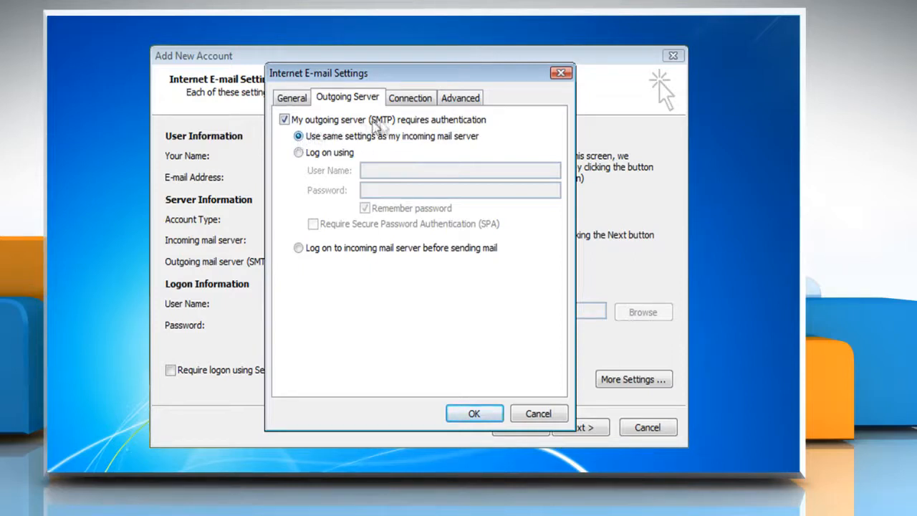
On Advanced, set incoming port 995 with SSL and outgoing port 587
click(460, 97)
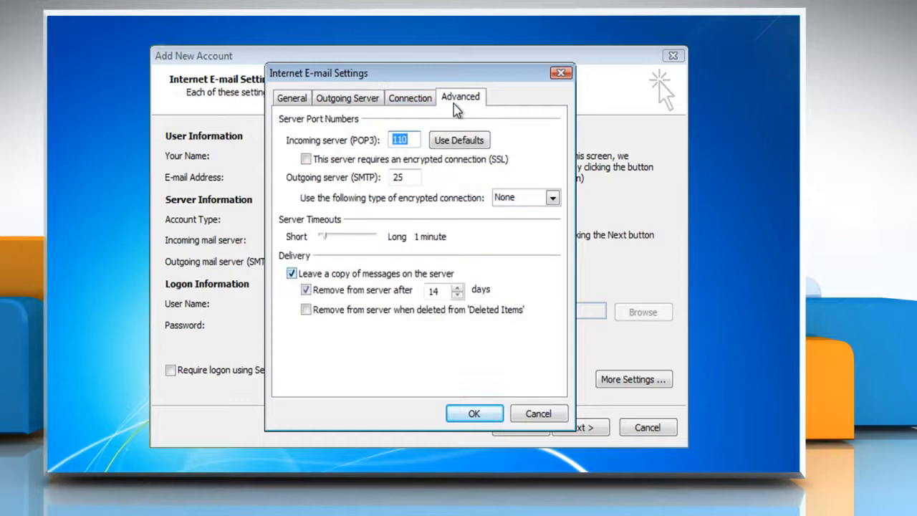
click(402, 140)
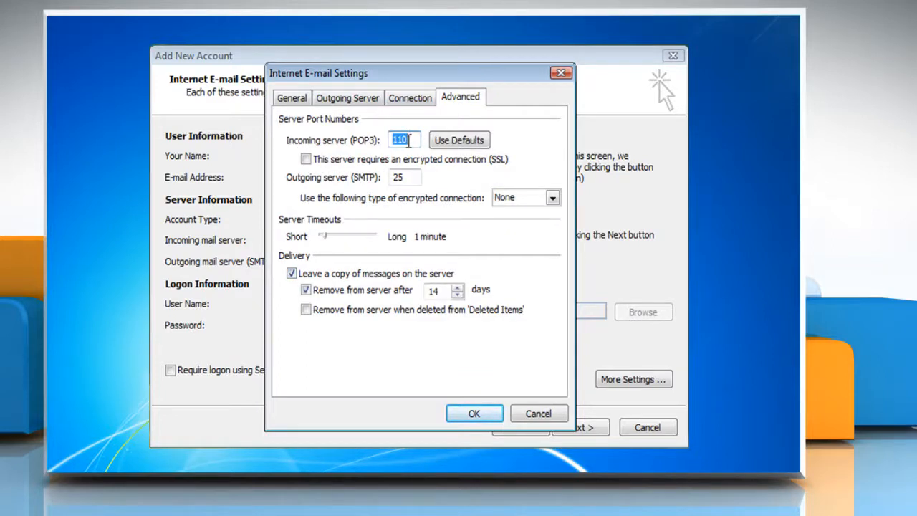
text(995)
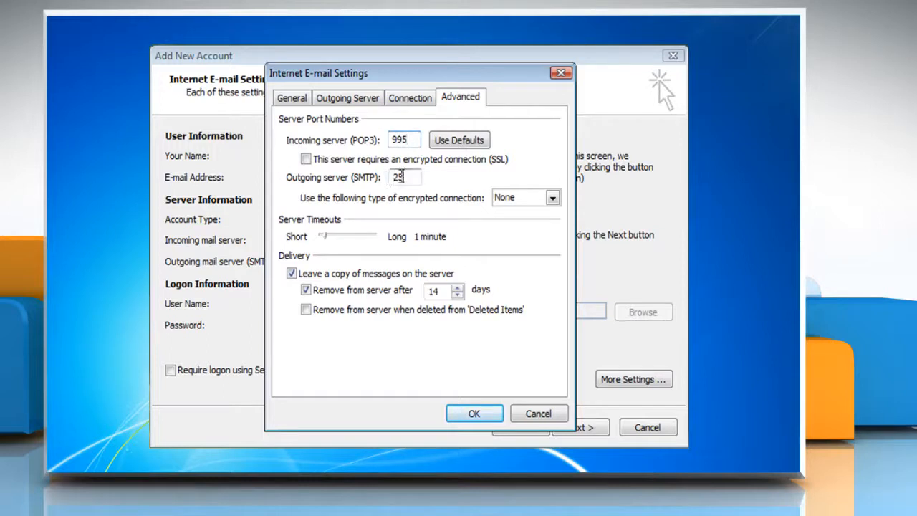
text(587)
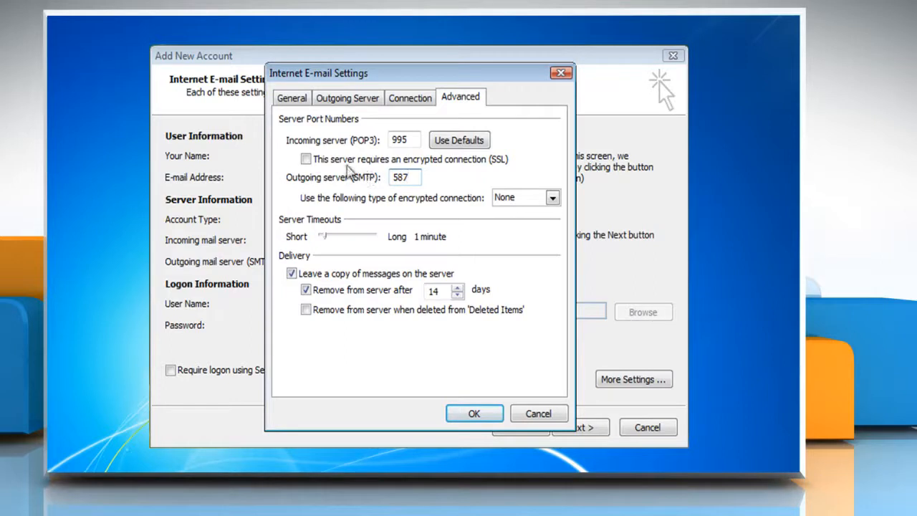
click(306, 159)
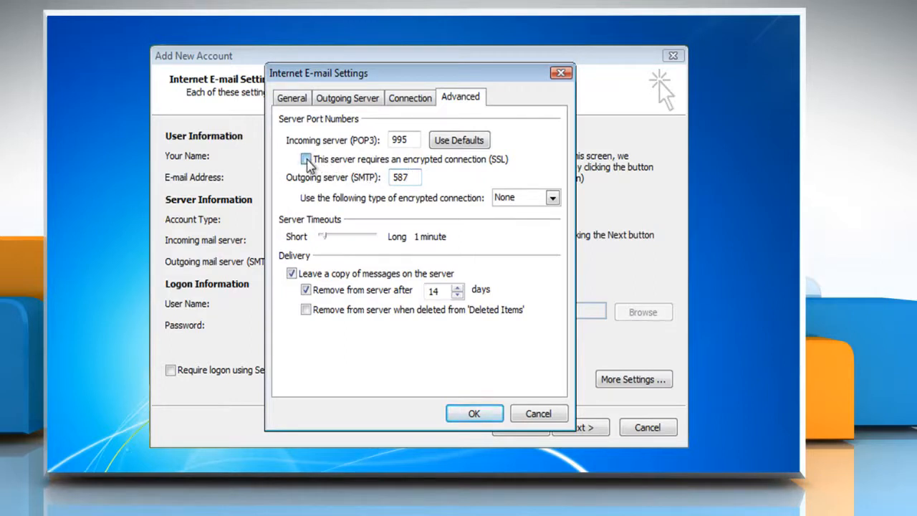
click(306, 158)
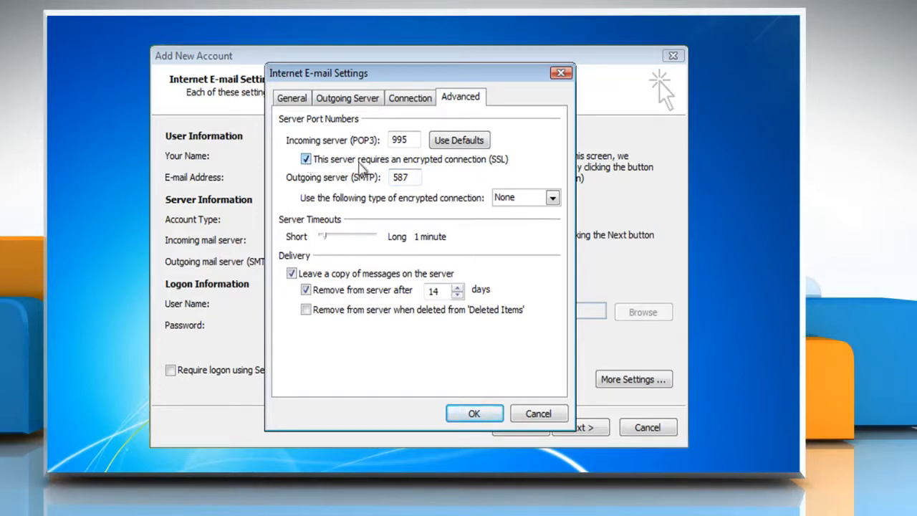
Choose TLS encryption for outgoing mail and untick 'Remove from server after 14 days'
click(553, 198)
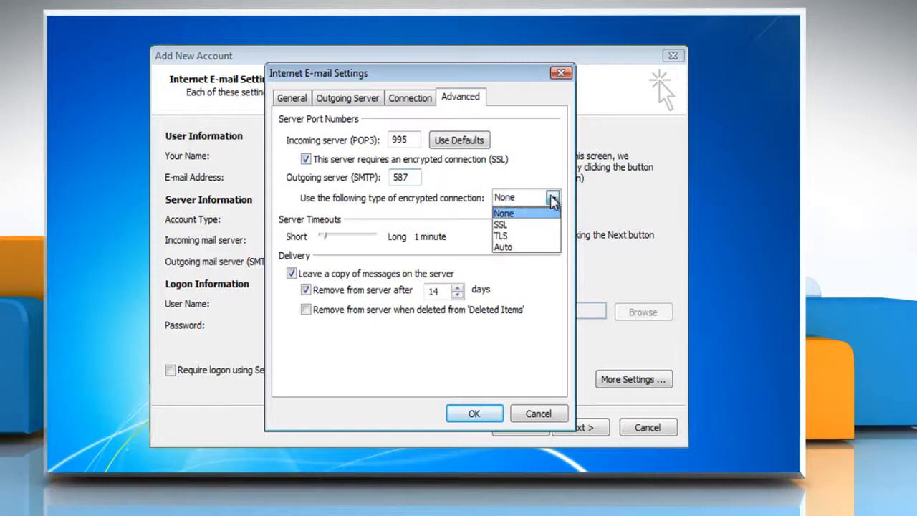
mouse_move(501, 236)
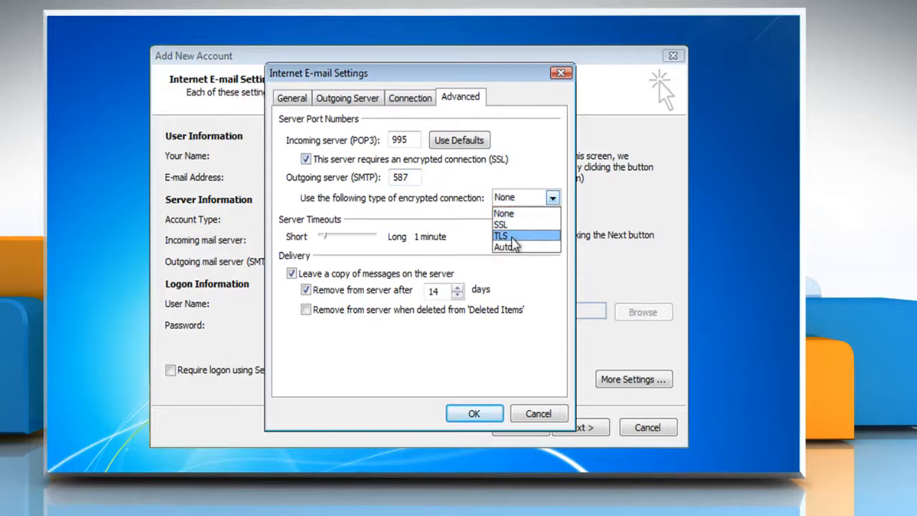
click(501, 235)
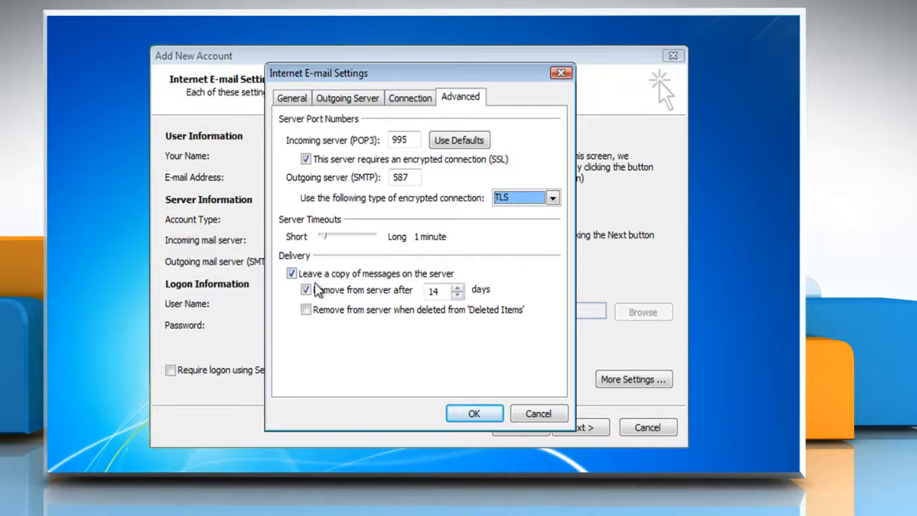
click(306, 290)
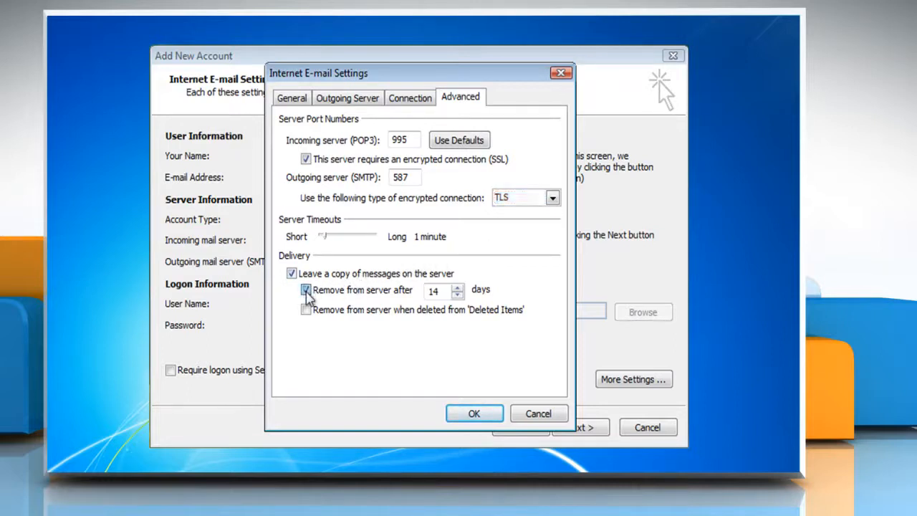
click(307, 289)
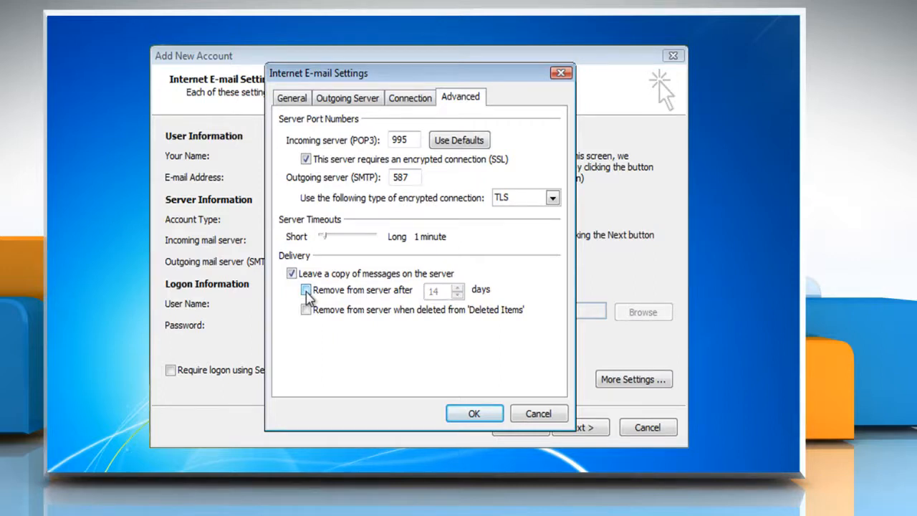
click(306, 289)
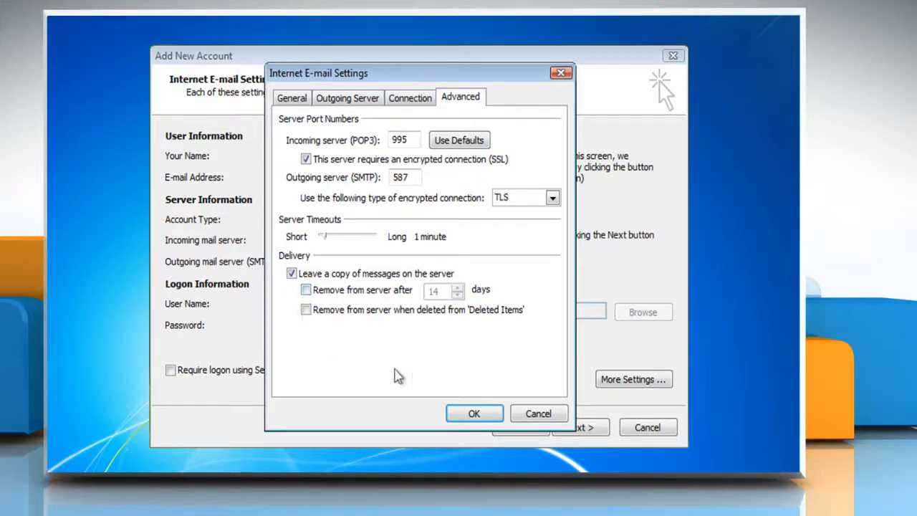
Save the settings, run Test Account Settings until both tests pass, and continue to the final wizard page
click(473, 412)
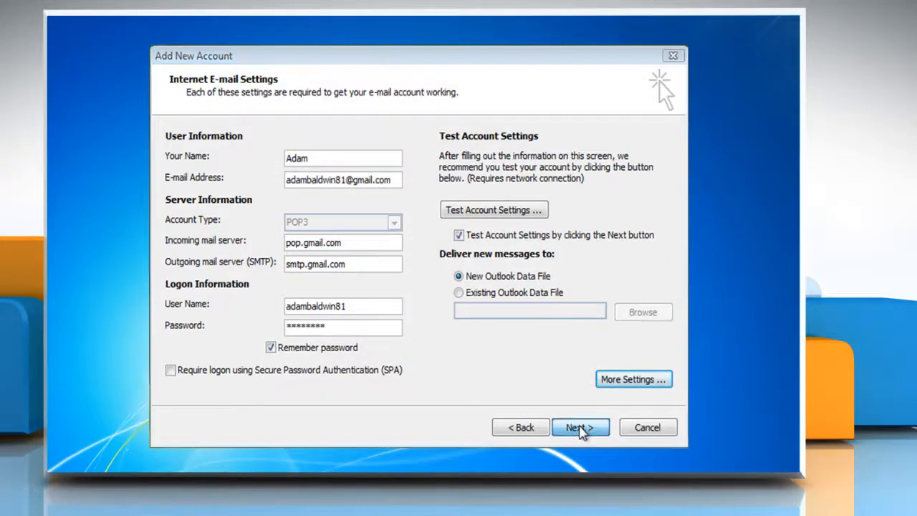
click(579, 427)
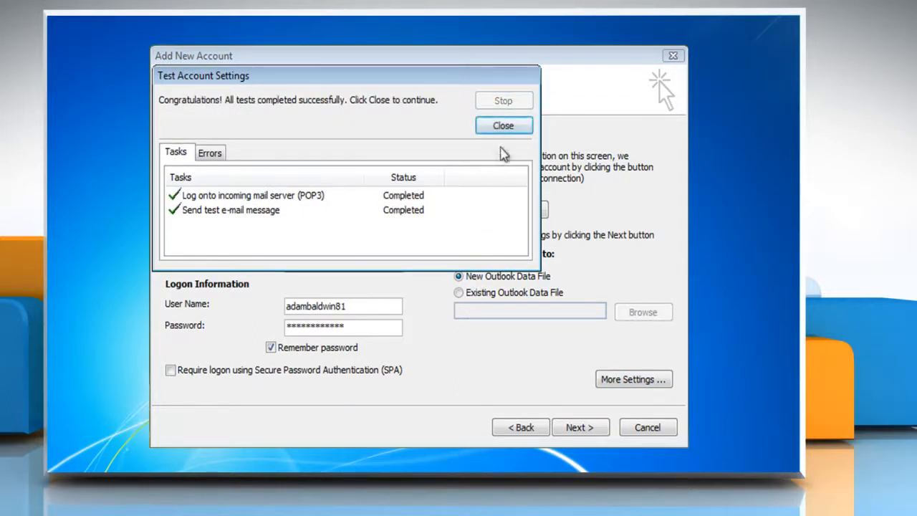
click(503, 126)
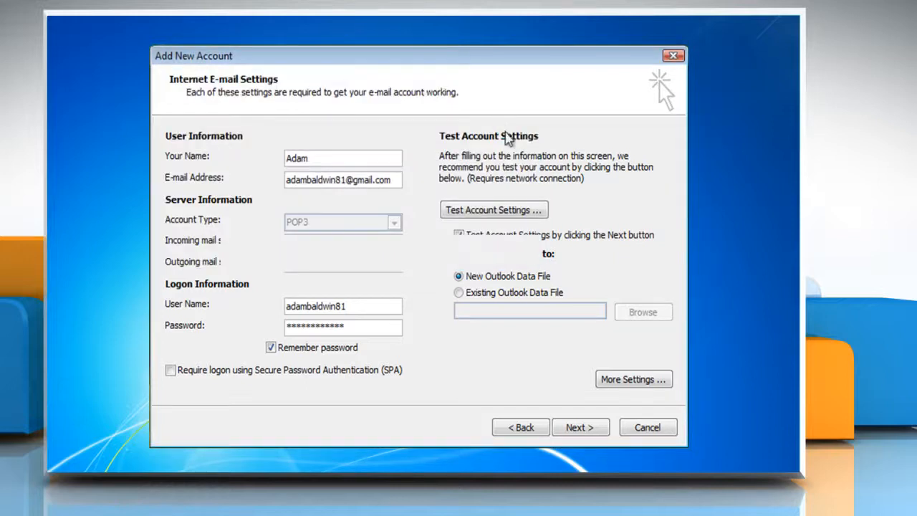
click(579, 427)
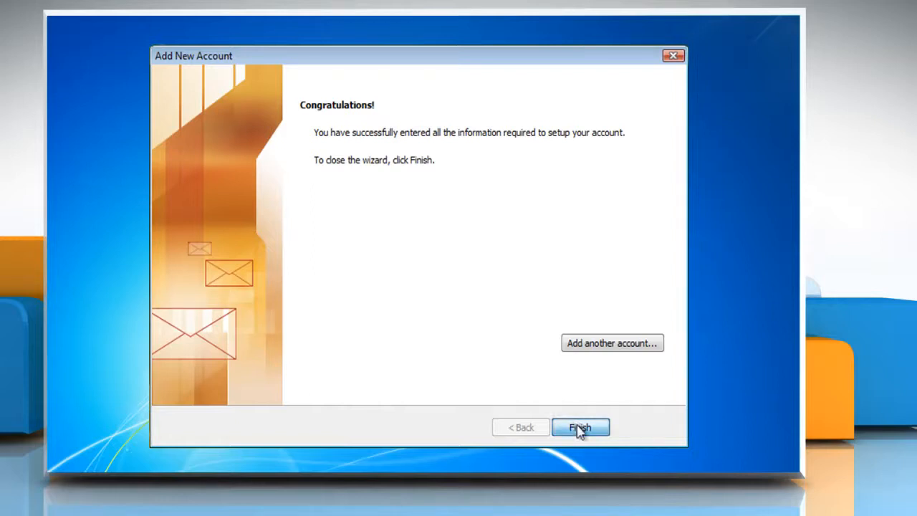
Finish the wizard on the Congratulations page so Outlook starts up
click(579, 427)
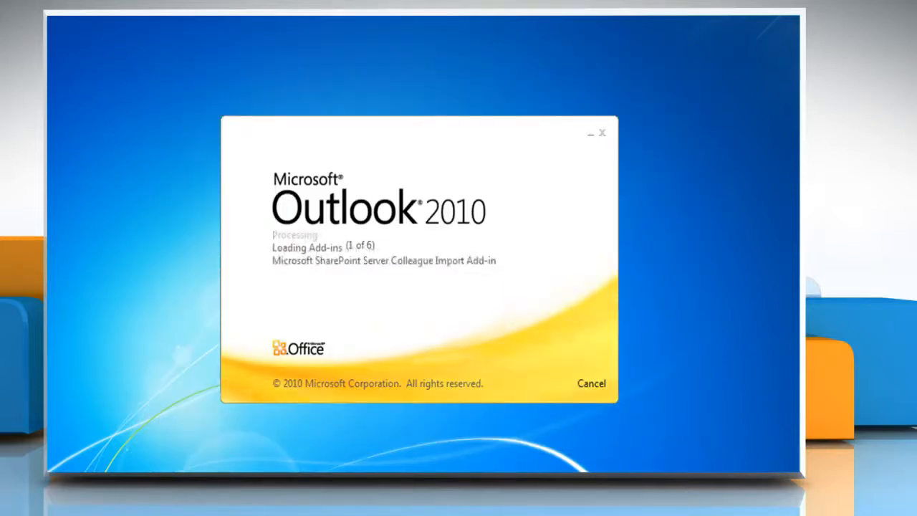